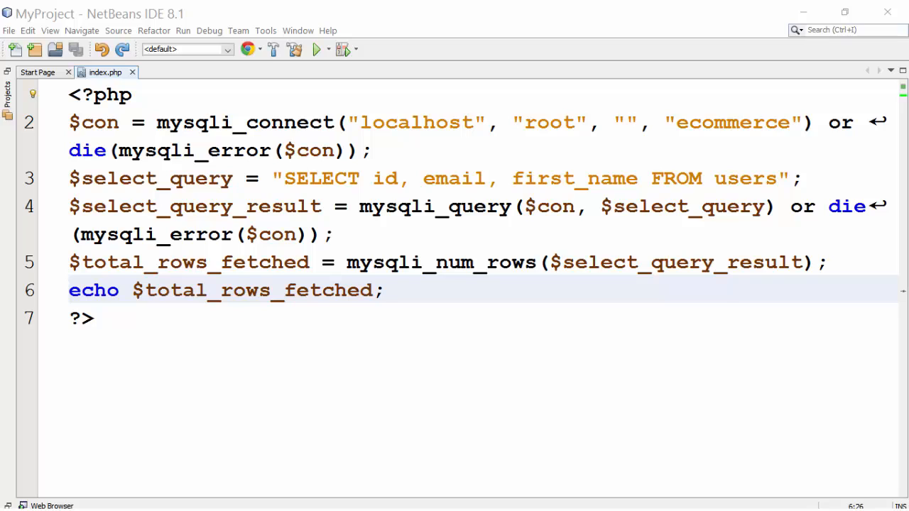
- Delete the $total_rows_fetched line and its echo from index.php
{"action": "left_click_drag", "start_coordinate": [69, 262], "coordinate": [387, 289]}
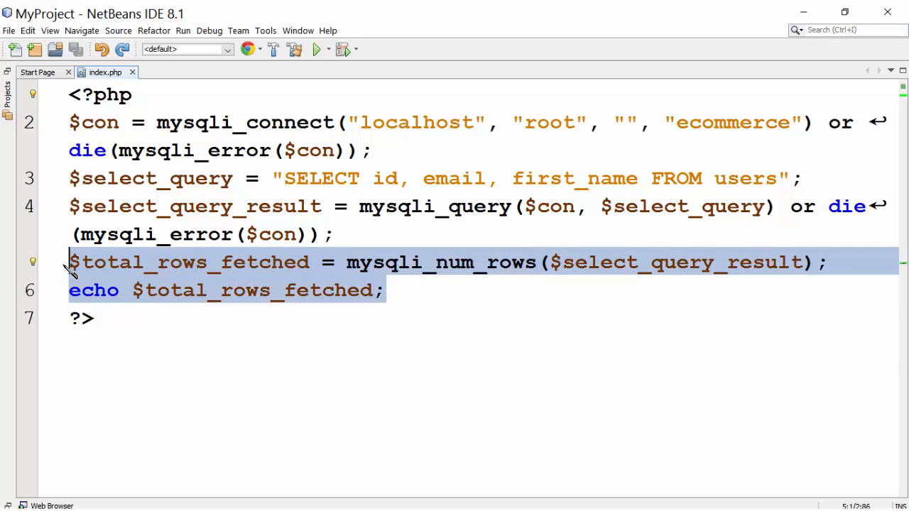
{"action": "key", "text": "Delete"}
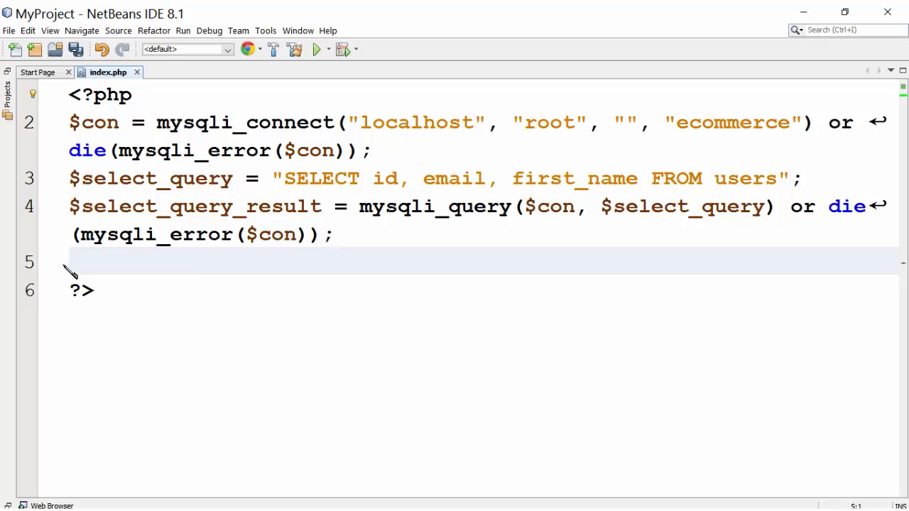
- Write $row = mysqli_fetch_array($select_query_result); on line 5
{"action": "double_click", "coordinate": [195, 206]}
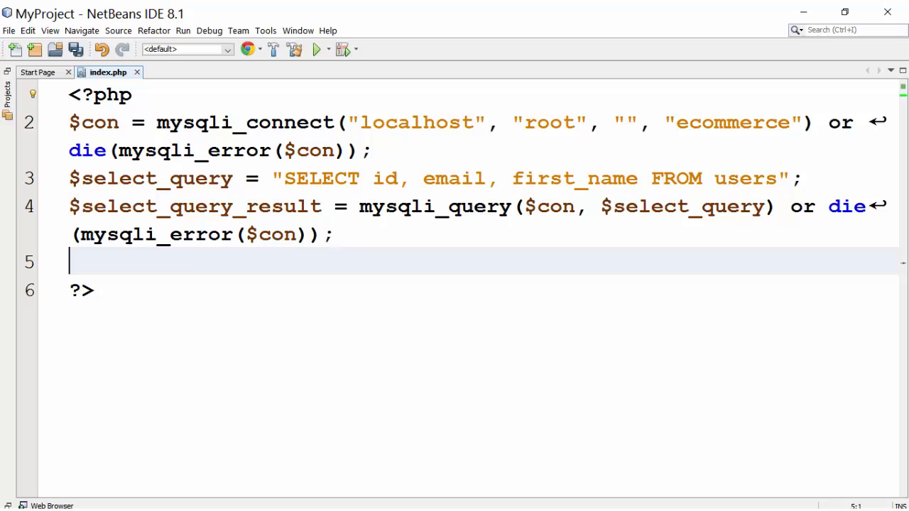
{"action": "mouse_move", "coordinate": [93, 264]}
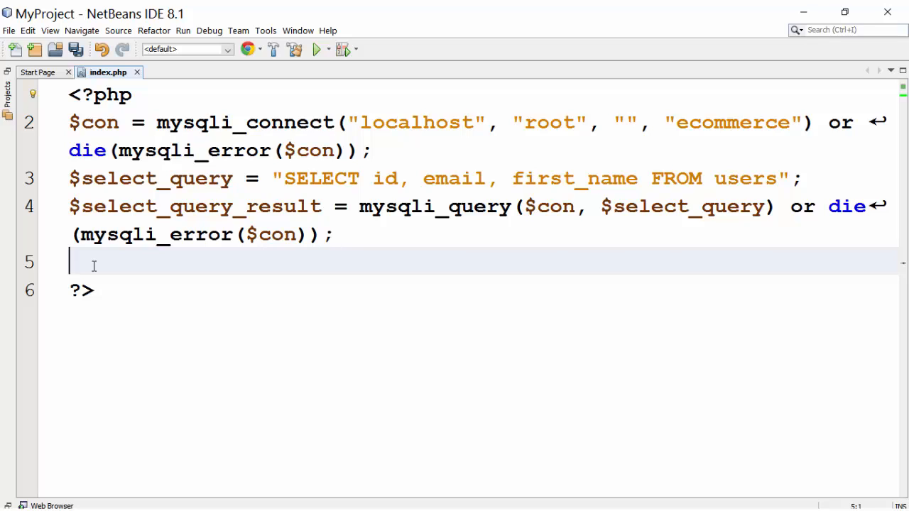
{"action": "type", "text": "$row = mysqli_fetch_array($select_query_result);"}
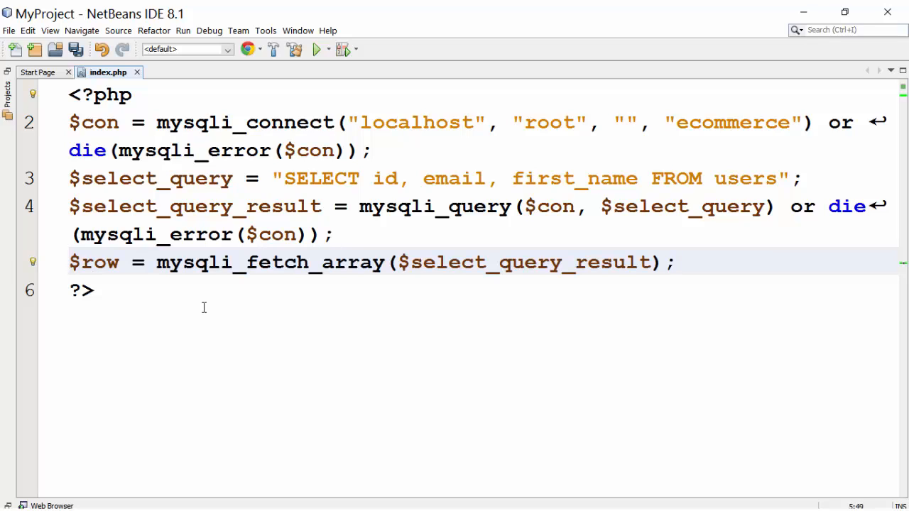
{"action": "left_click_drag", "start_coordinate": [155, 262], "coordinate": [678, 262]}
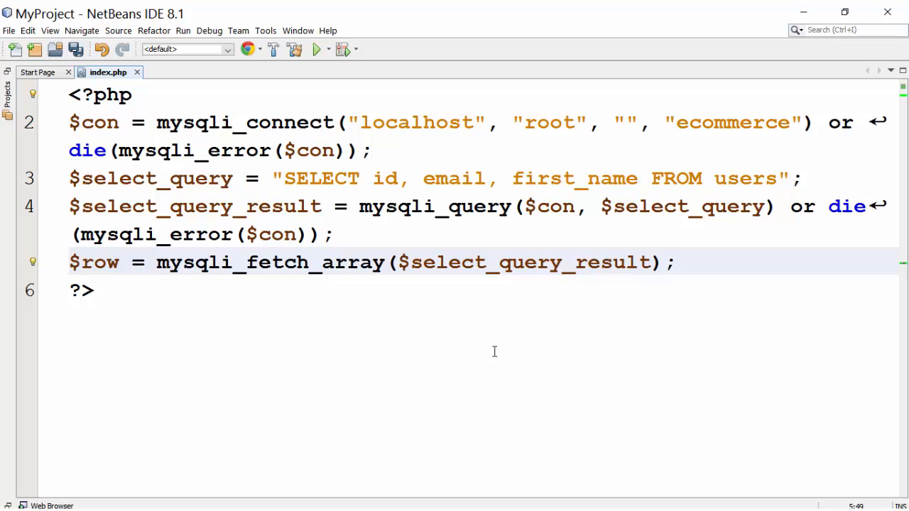
- Add echo lines printing $row[0] and $row[1] with breaks, then $row[2]
{"action": "double_click", "coordinate": [94, 262]}
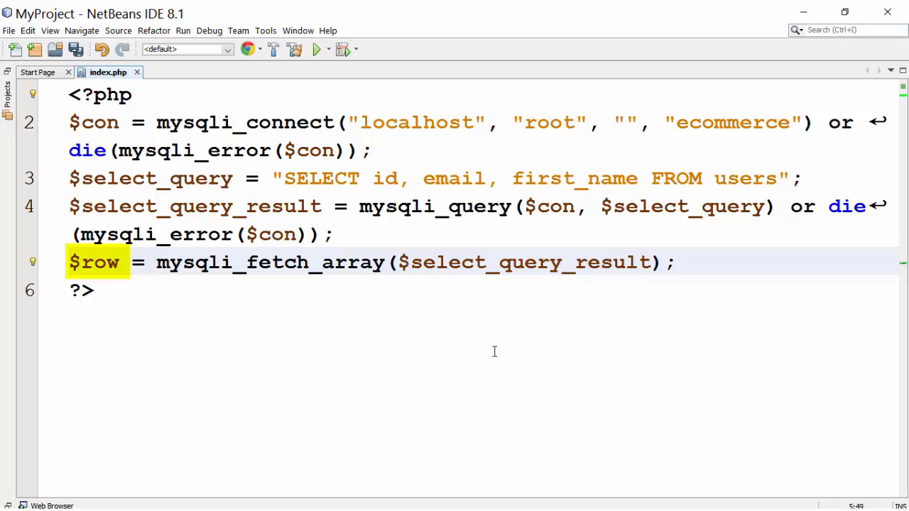
{"action": "left_click", "coordinate": [674, 262]}
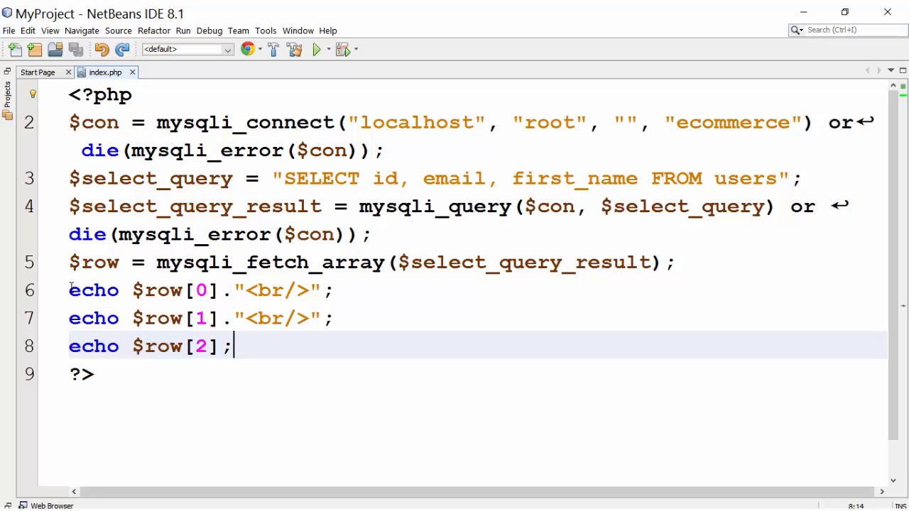
- Run the project to show the first user's id, email and first name in Chrome
{"action": "left_click_drag", "start_coordinate": [371, 178], "coordinate": [779, 179]}
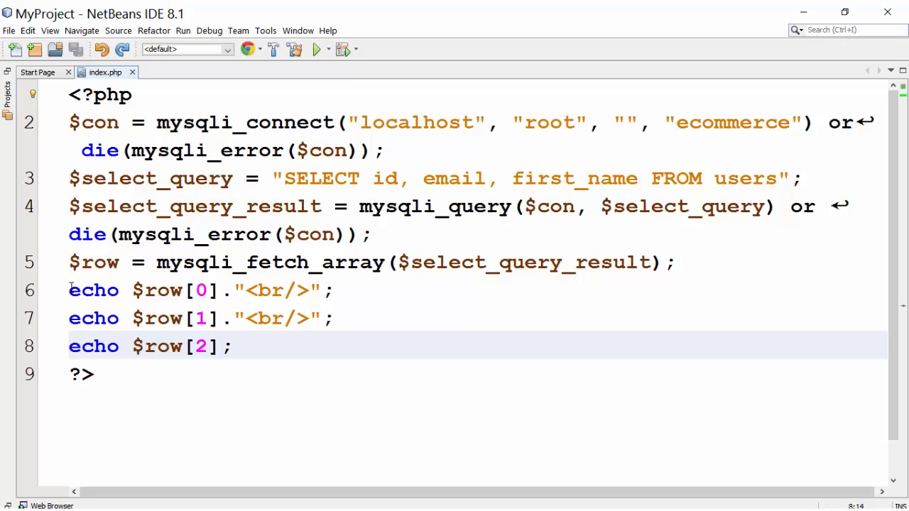
{"action": "left_click", "coordinate": [233, 346]}
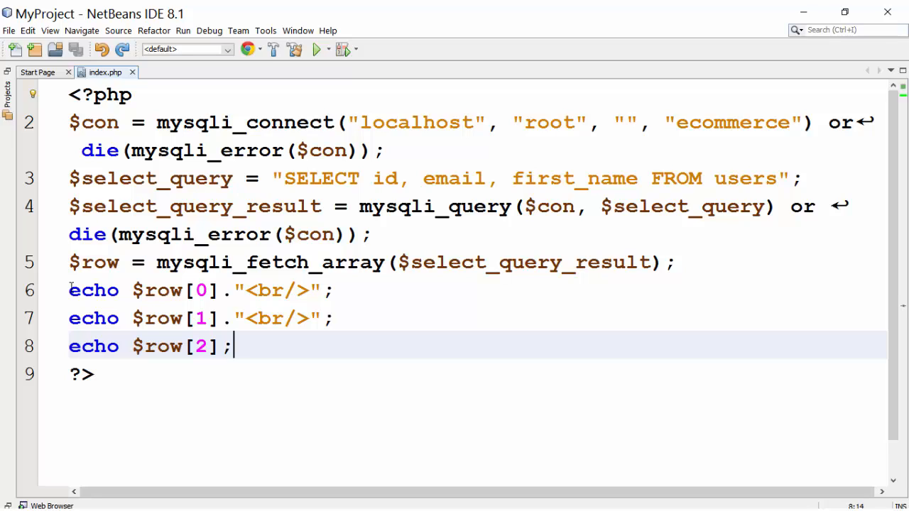
{"action": "left_click", "coordinate": [315, 49]}
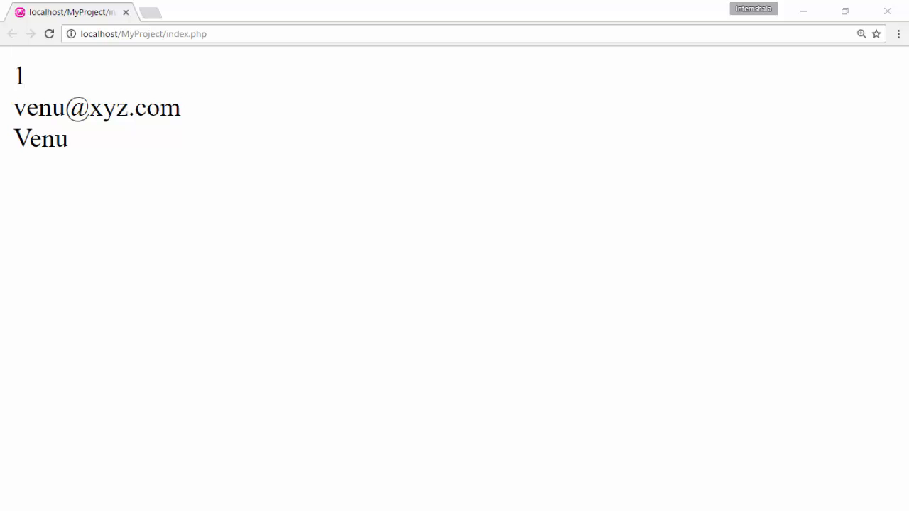